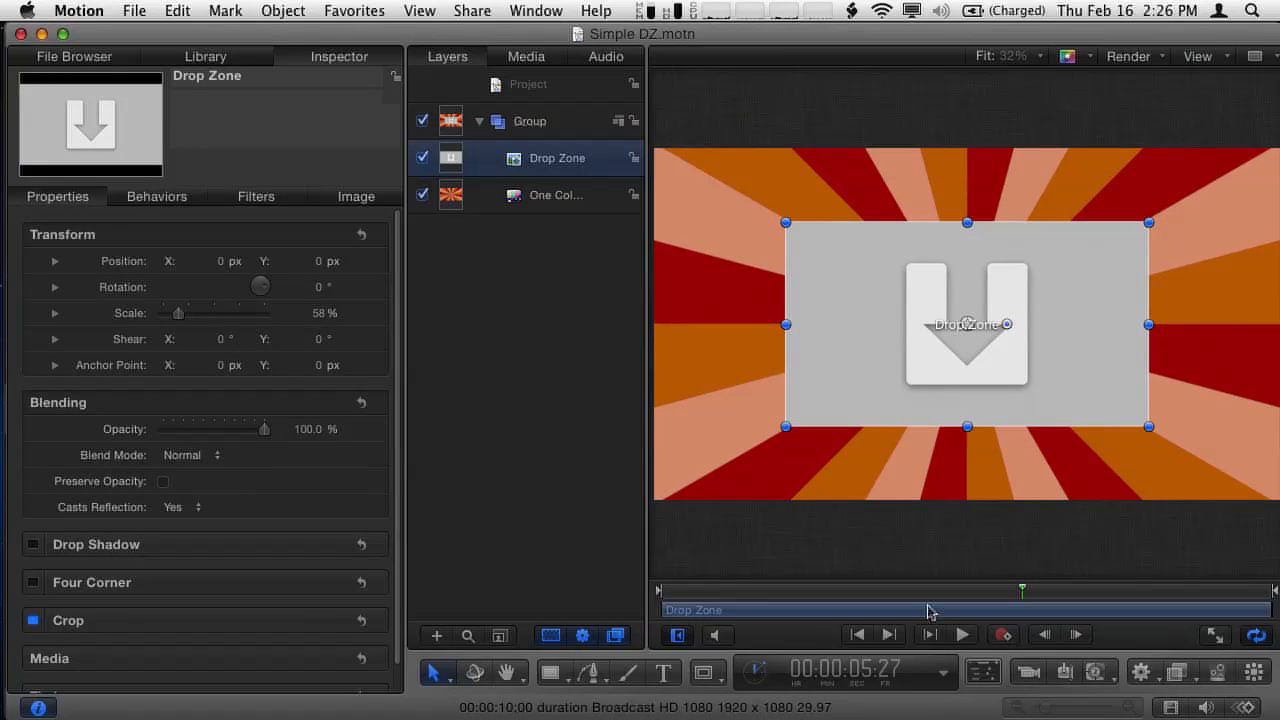
mouse_move(868, 564)
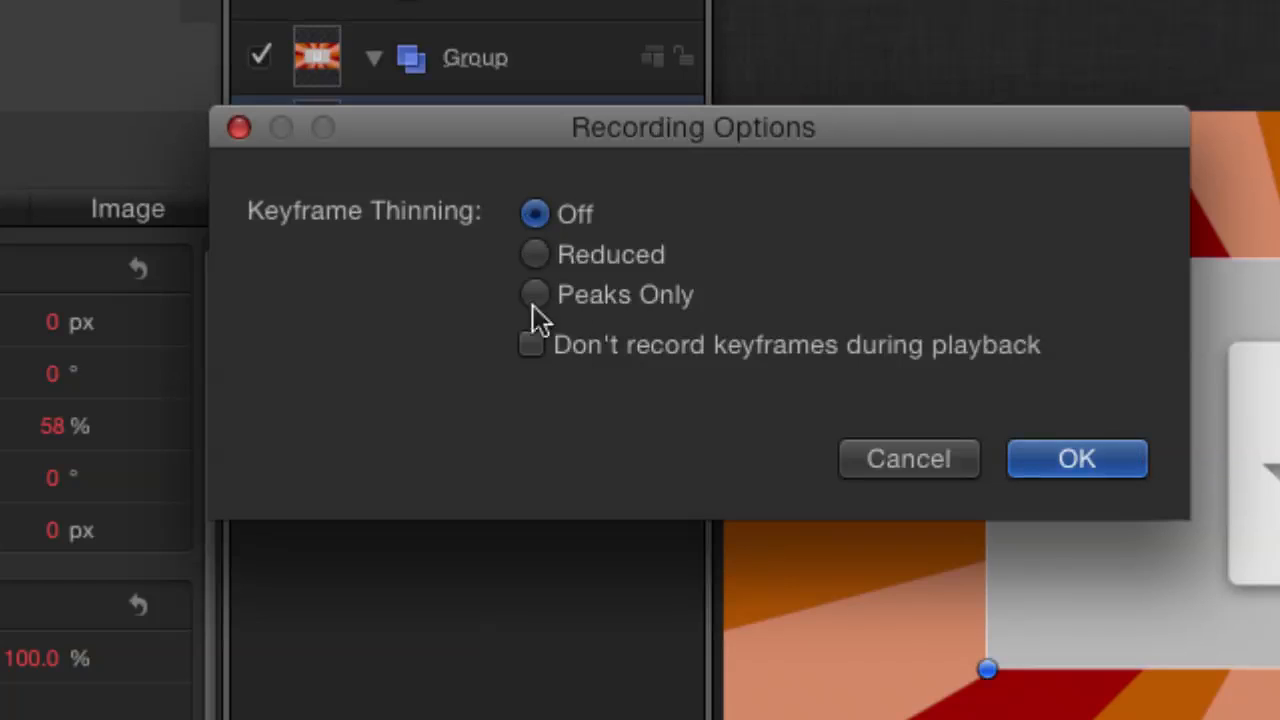
mouse_move(650, 408)
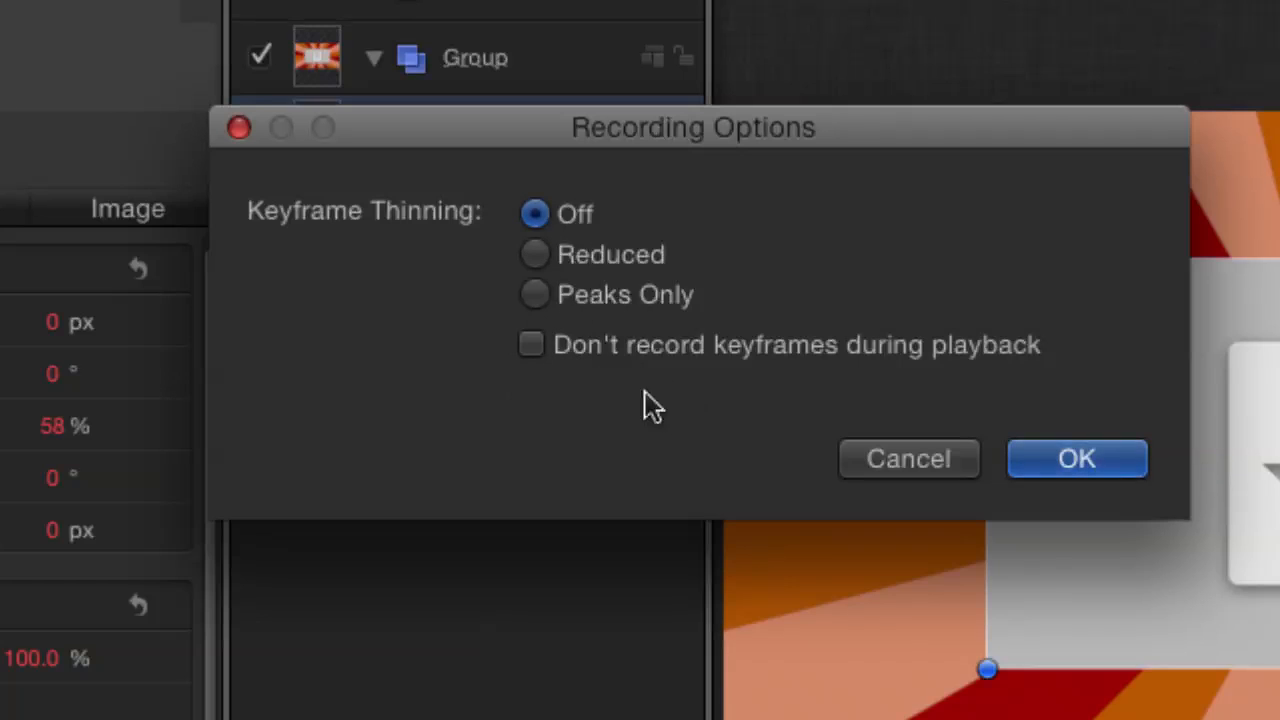
mouse_move(672, 412)
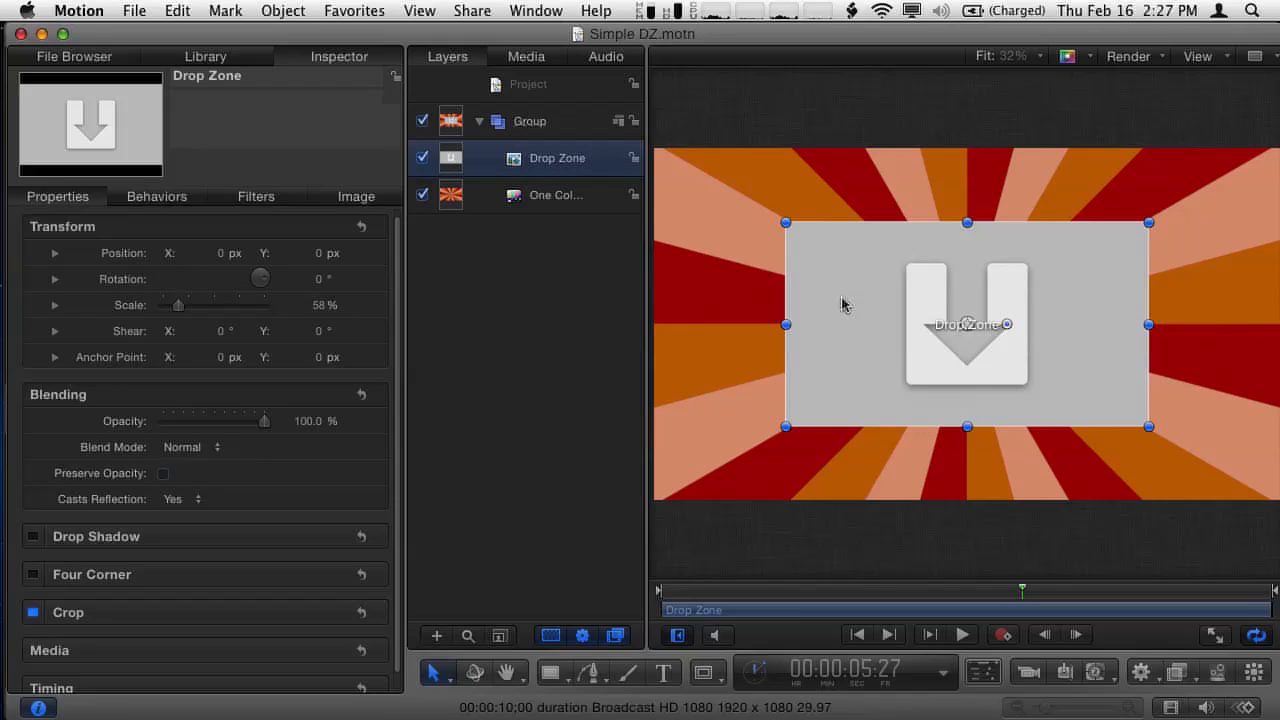
mouse_move(980, 288)
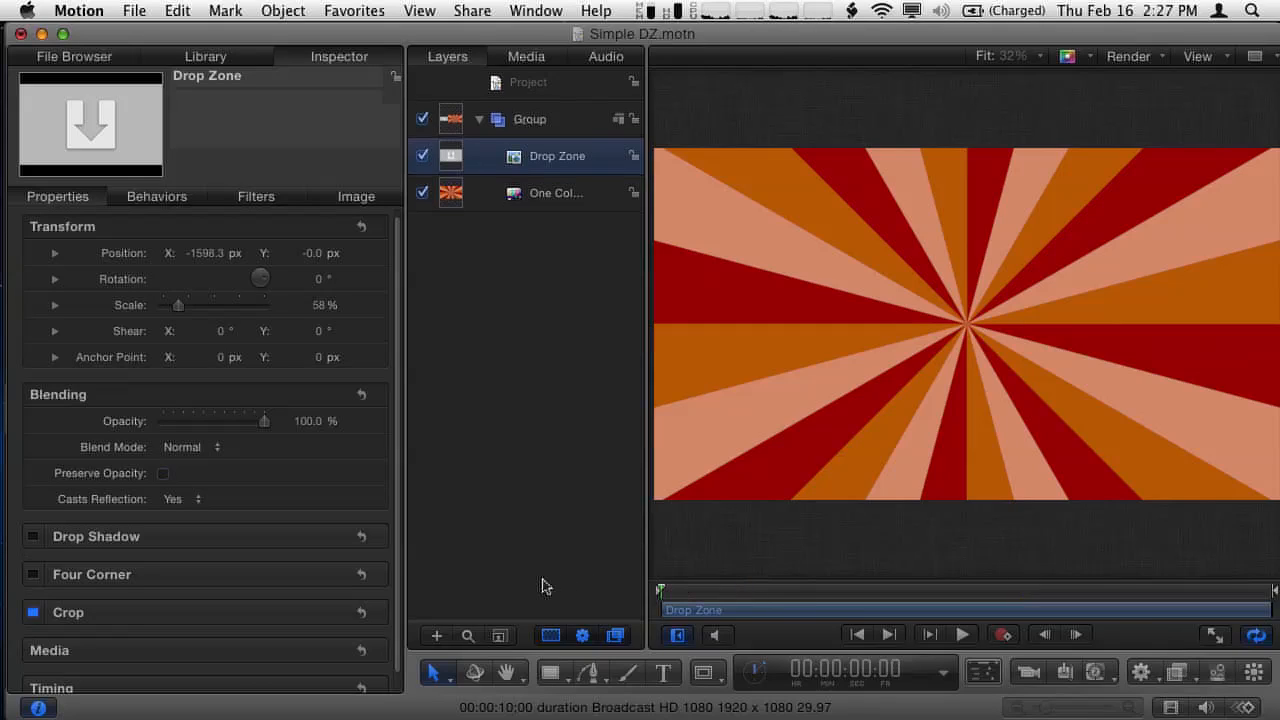
mouse_move(496, 384)
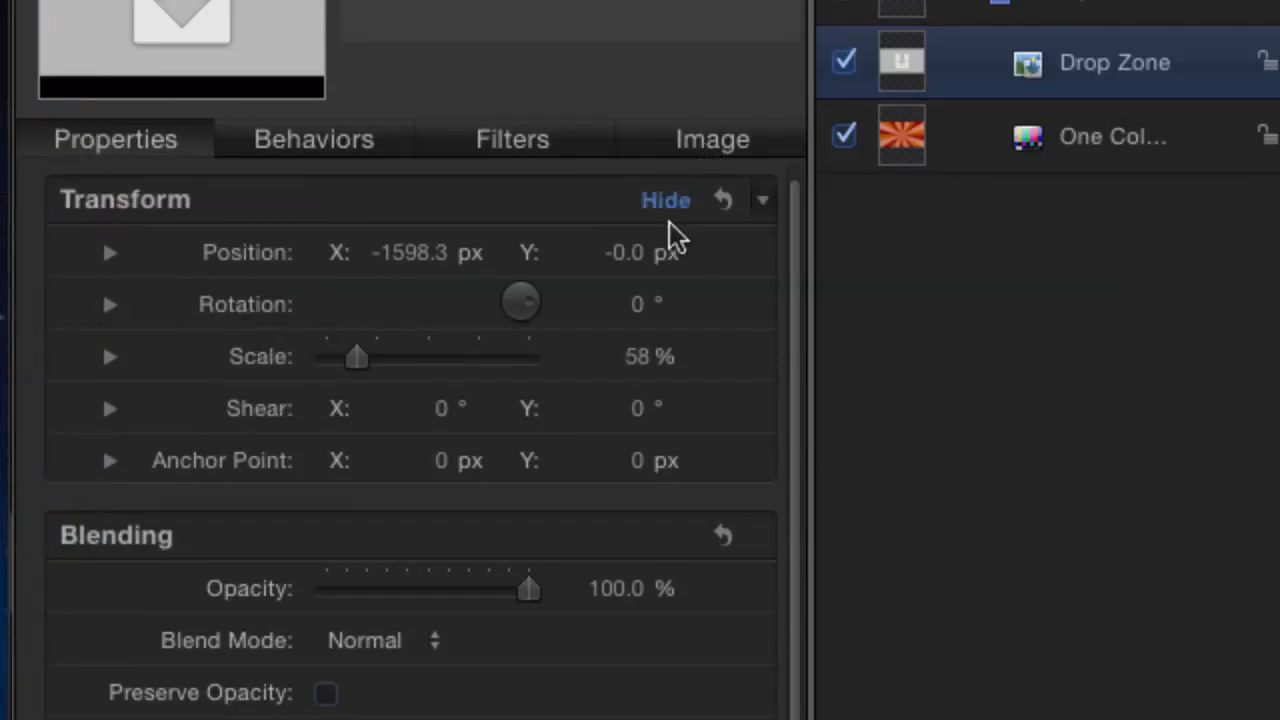
Keyframe the Drop Zone's off-screen starting position at X about -1598 px.
click(710, 252)
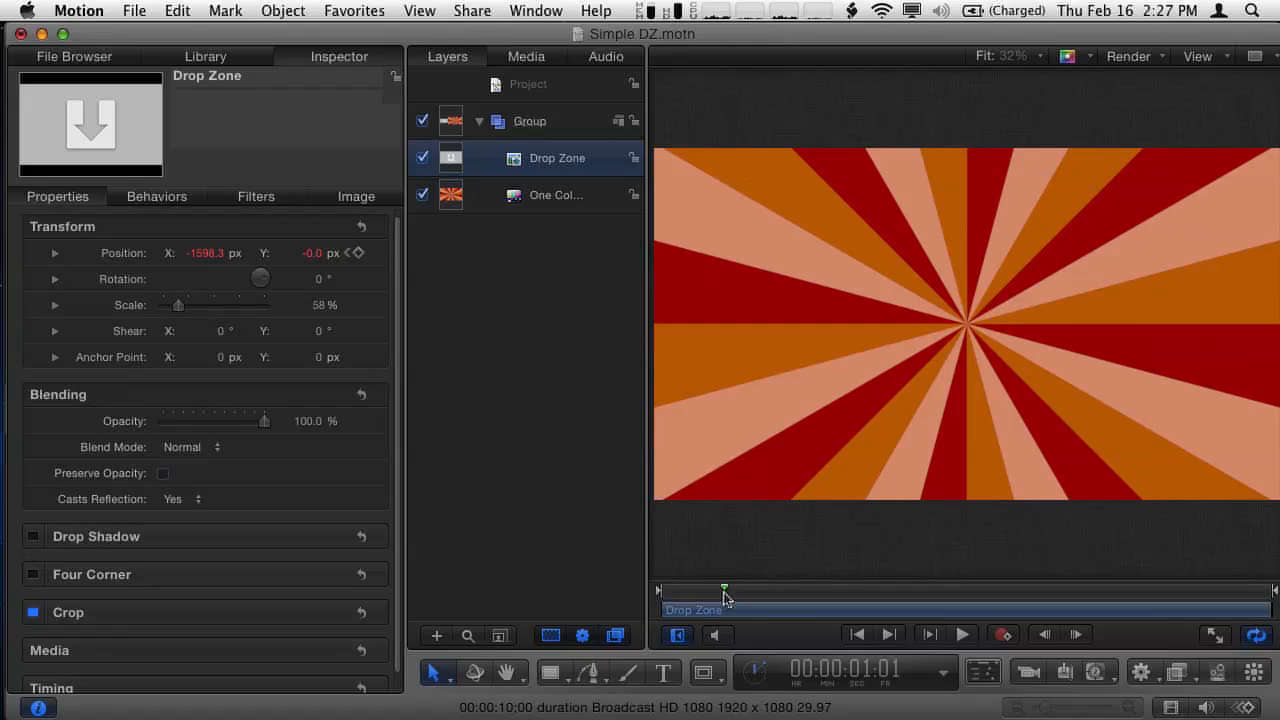
mouse_move(600, 398)
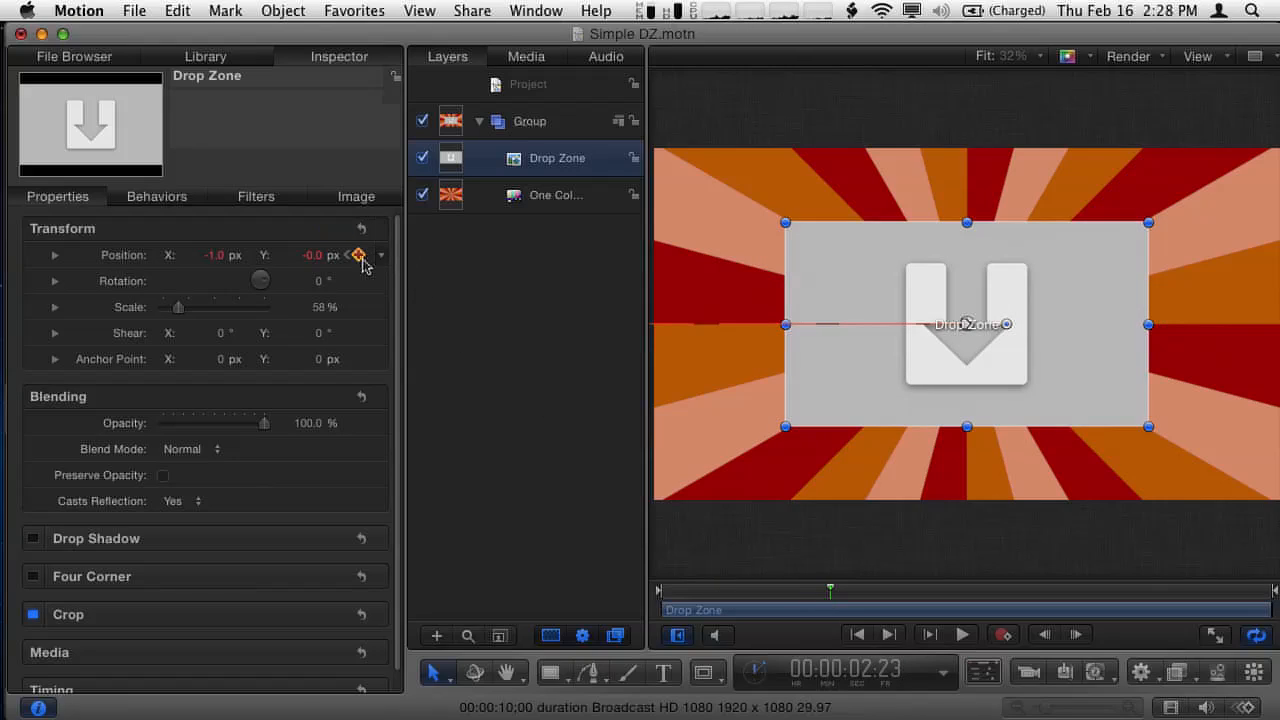
mouse_move(356, 256)
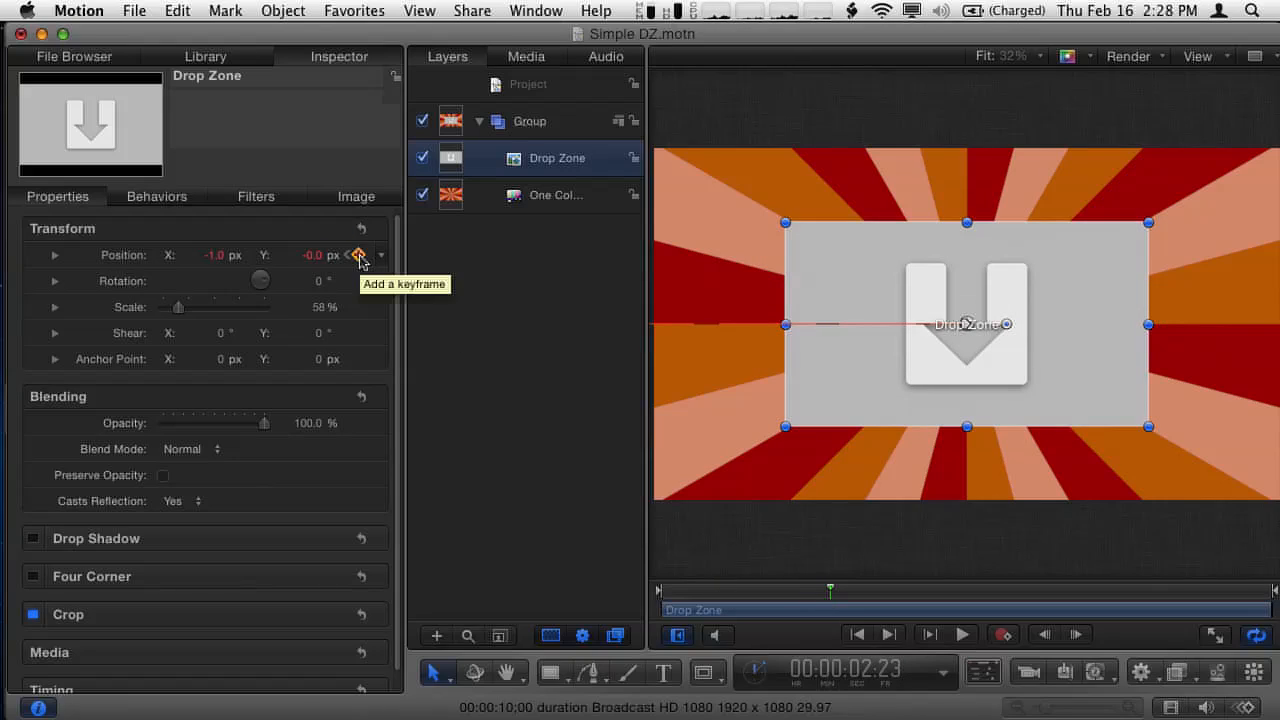
Add a Position keyframe so the Drop Zone holds at centre before exiting.
click(356, 256)
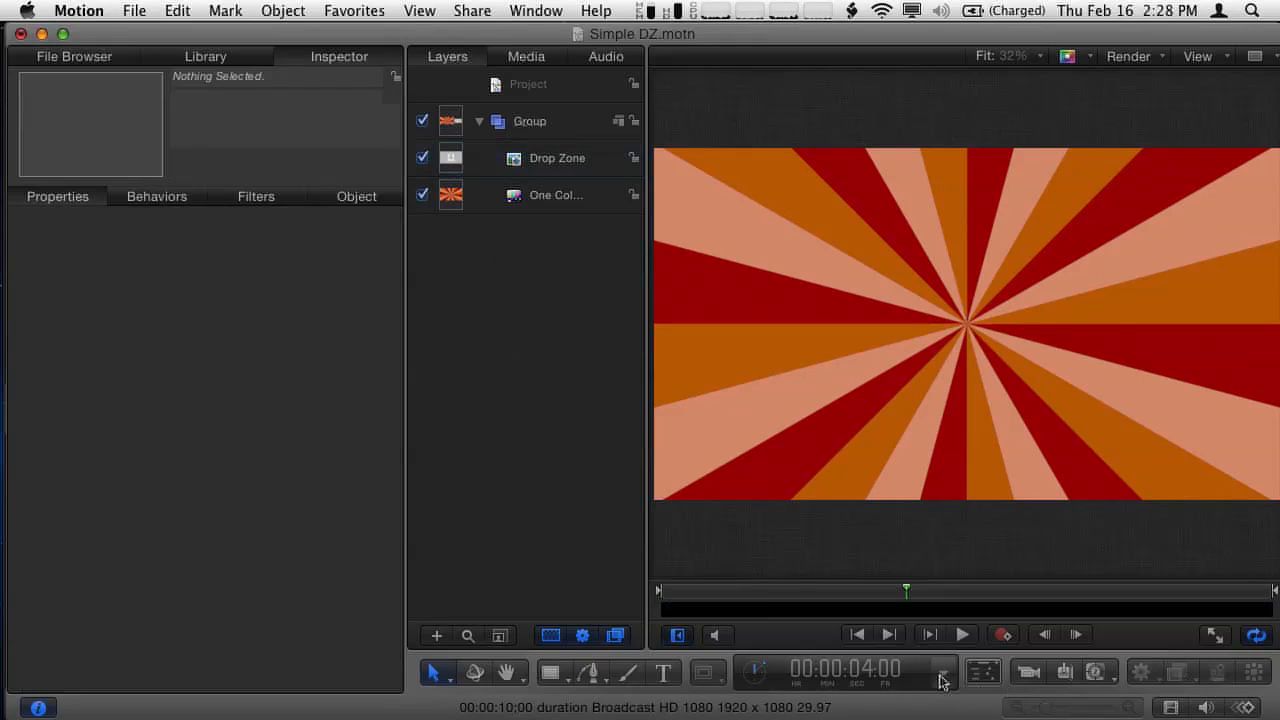
click(960, 636)
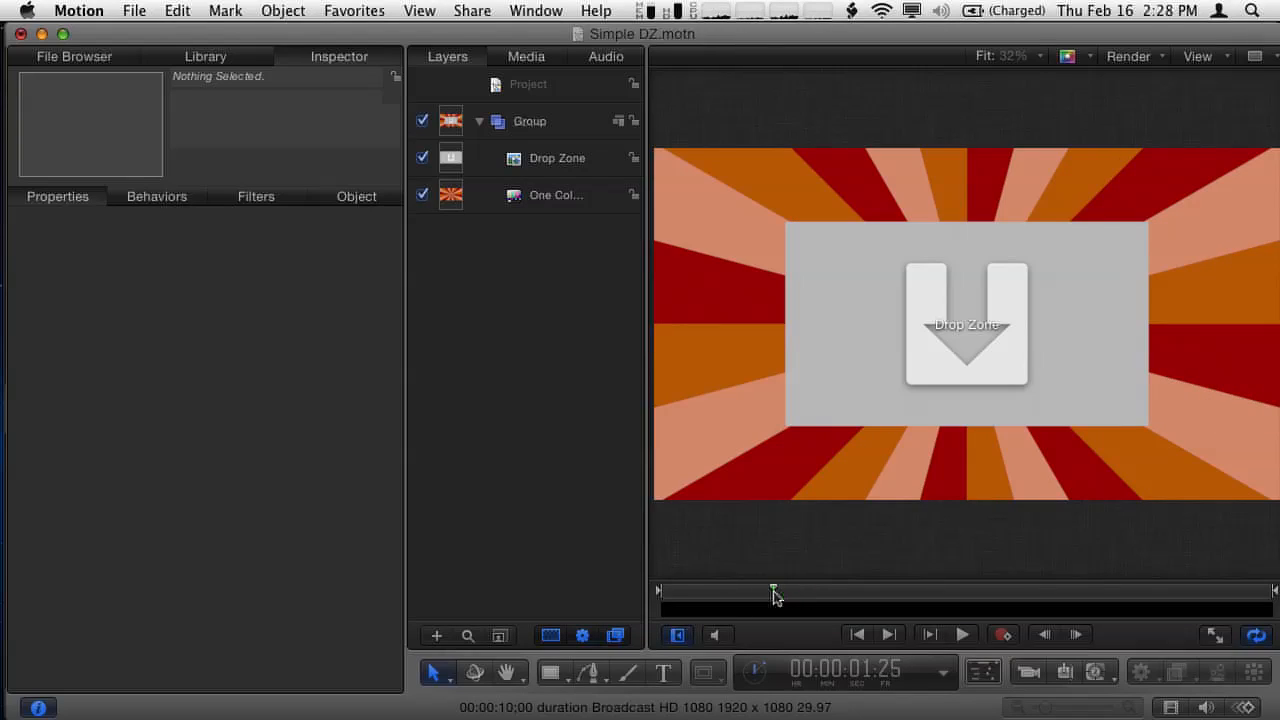
click(556, 158)
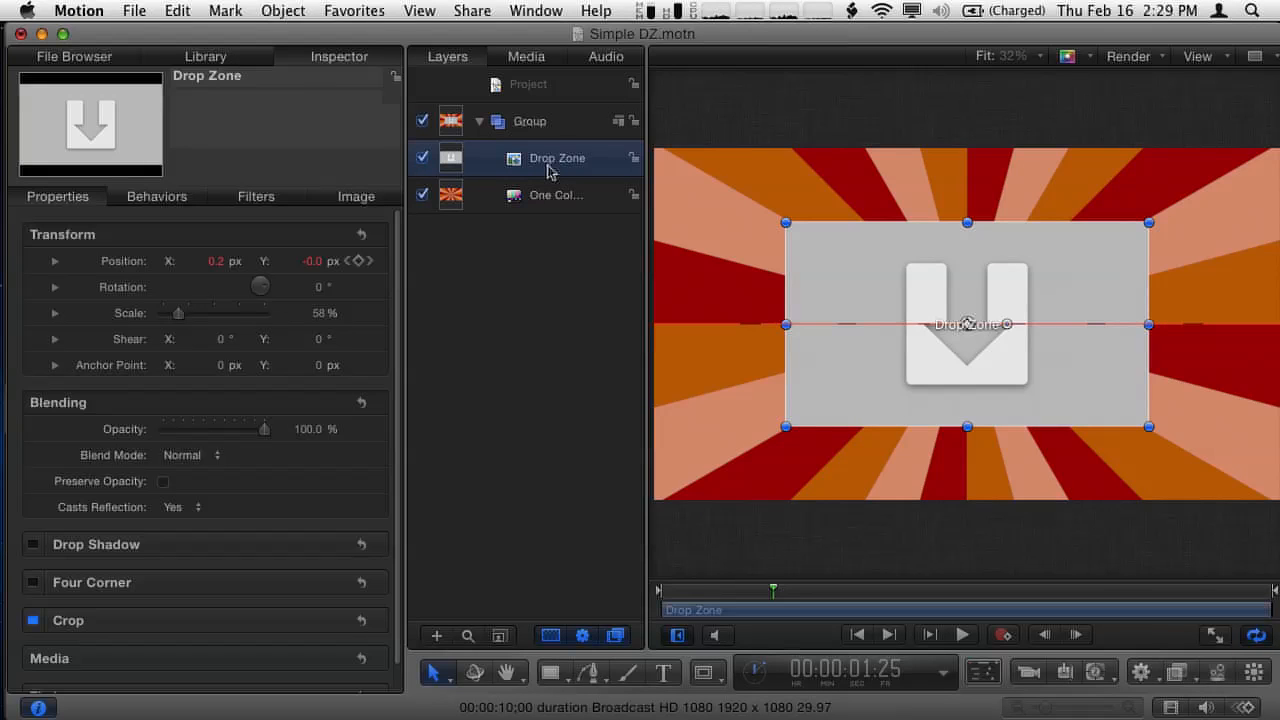